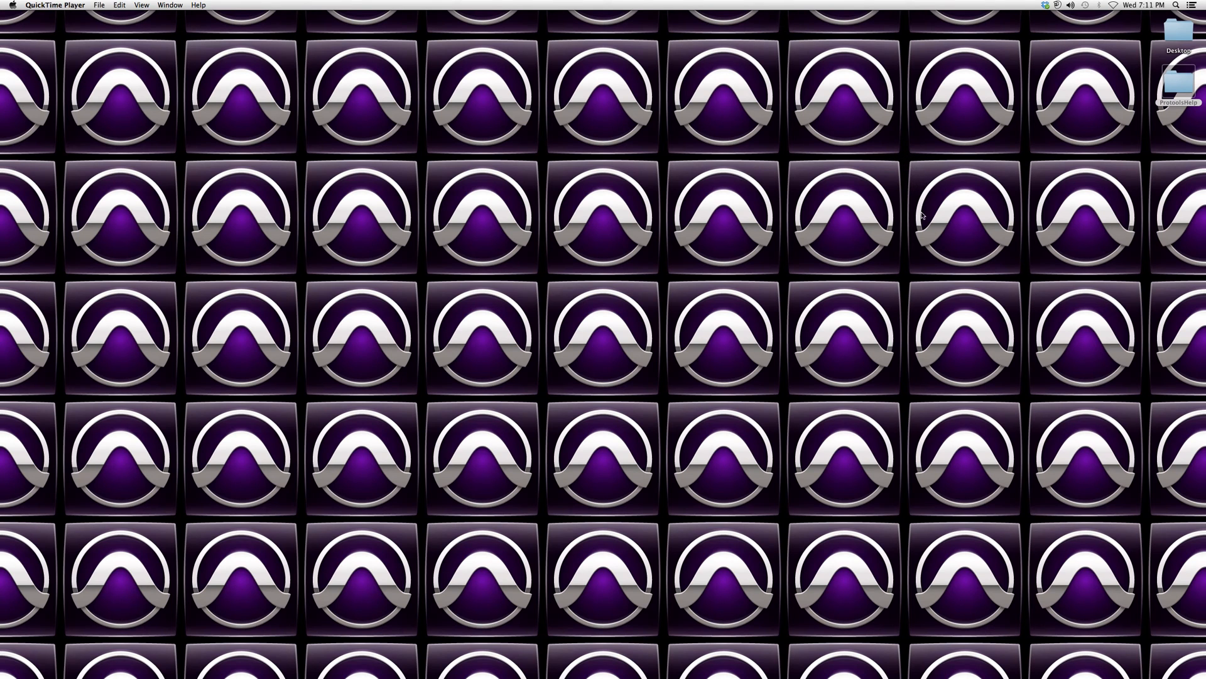
mouse_move(904, 216)
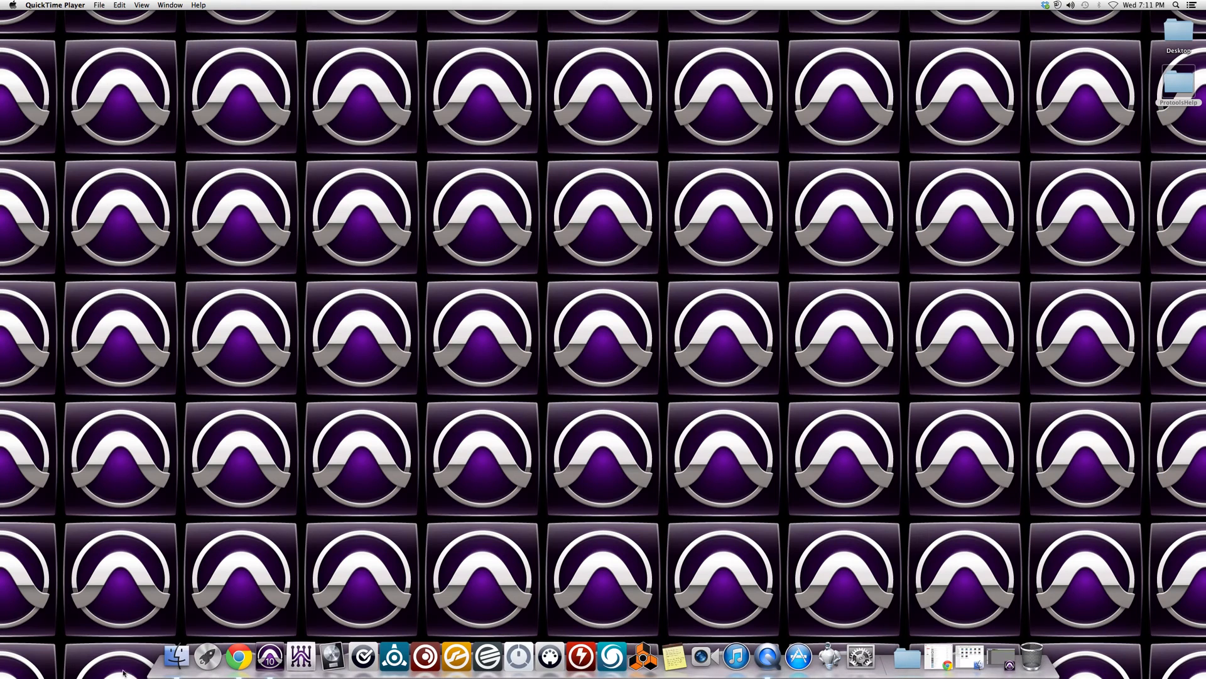
mouse_move(265, 664)
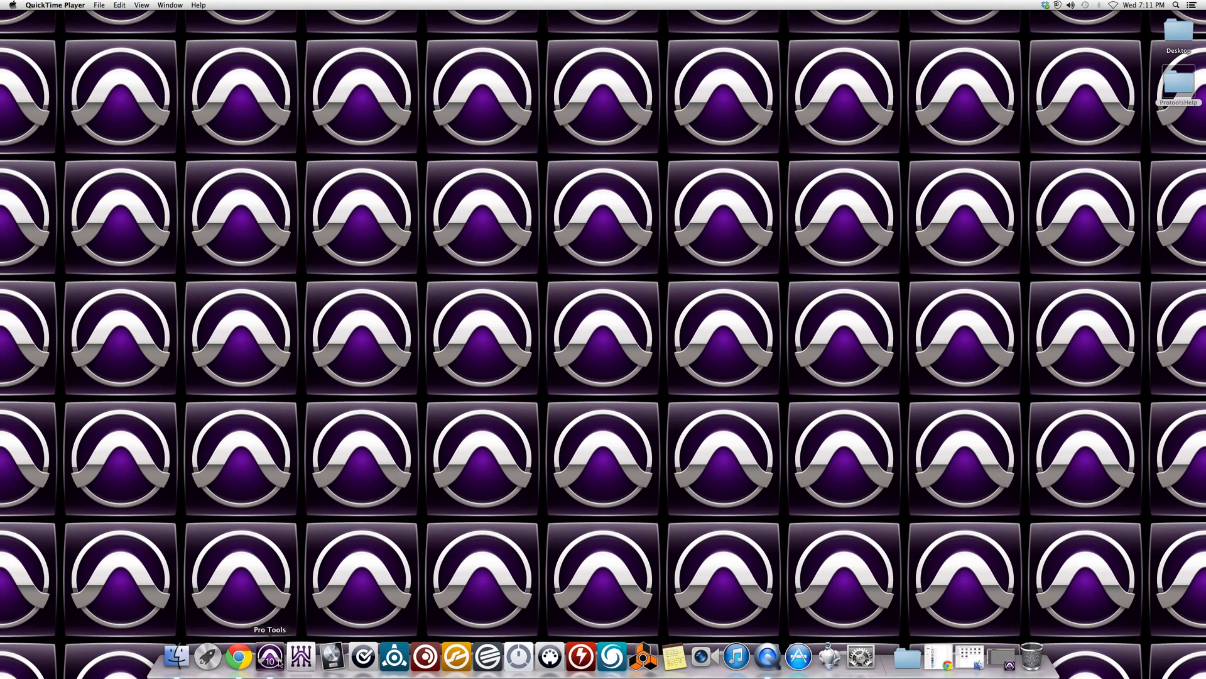
Bring Pro Tools forward and discard the previous session's unsaved changes.
left_click(262, 665)
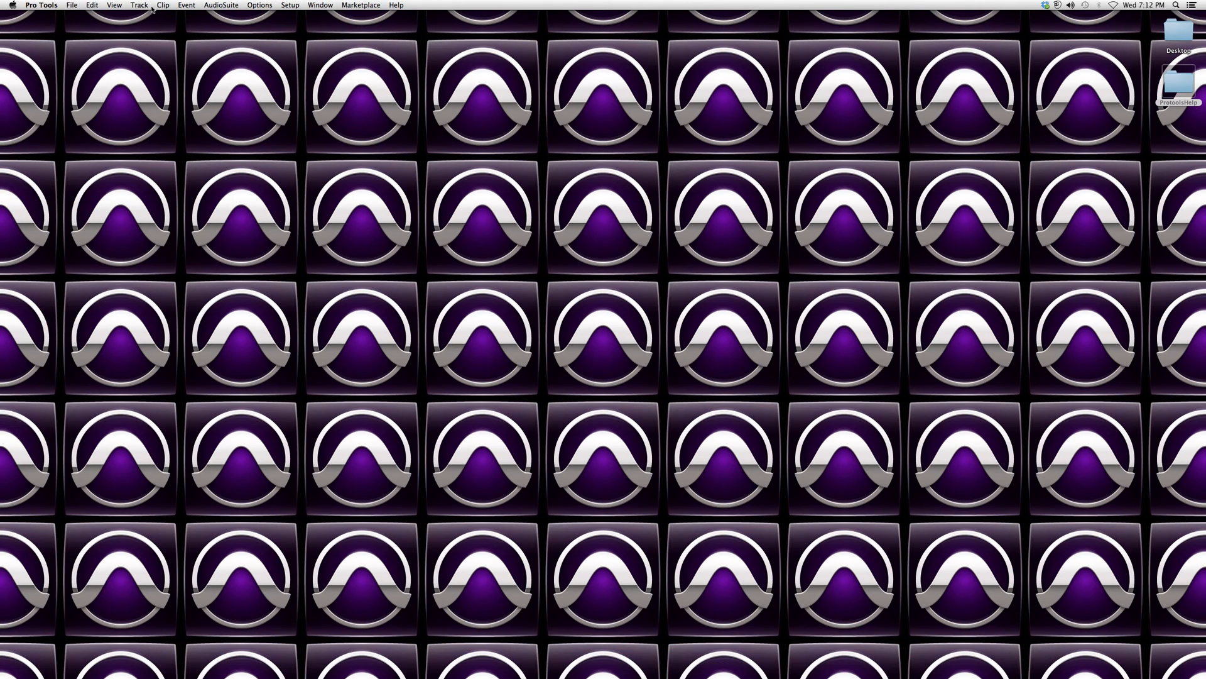
mouse_move(152, 51)
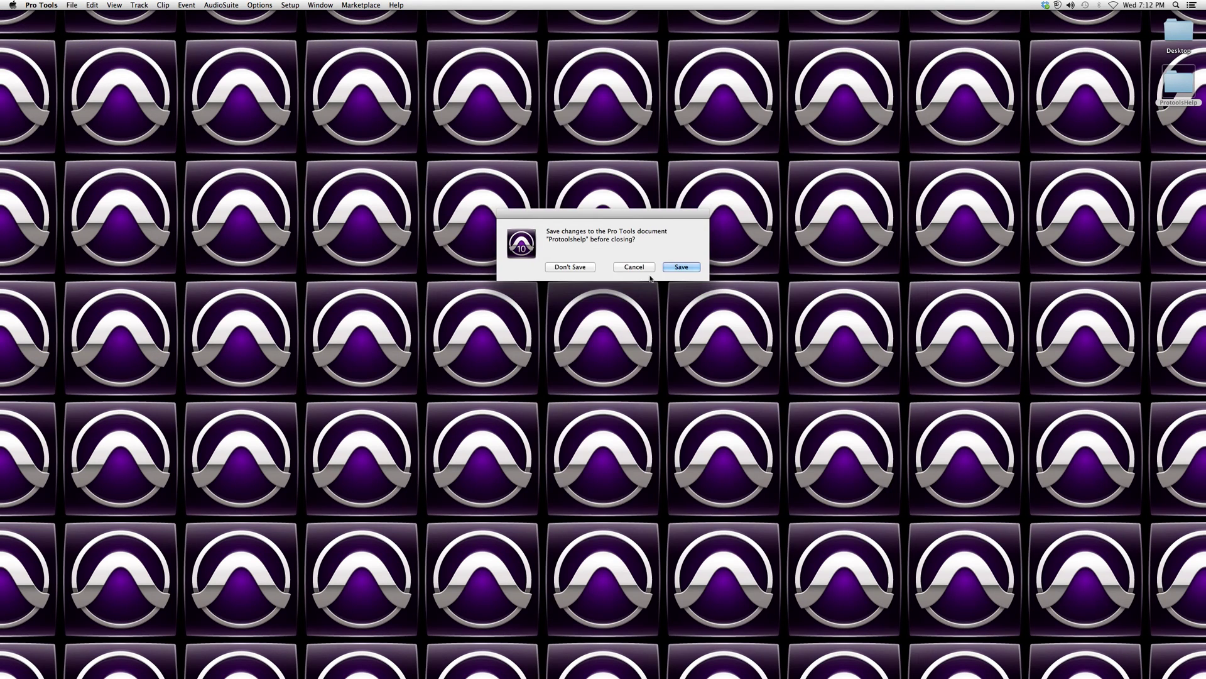
mouse_move(581, 267)
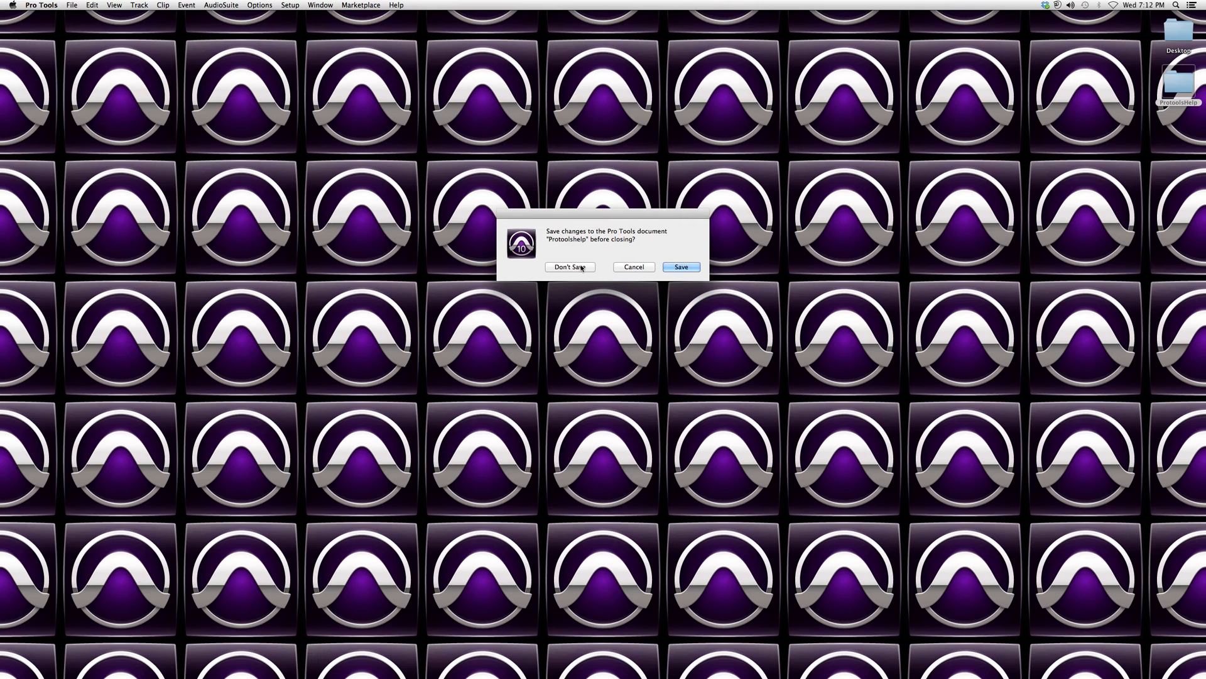
left_click(570, 267)
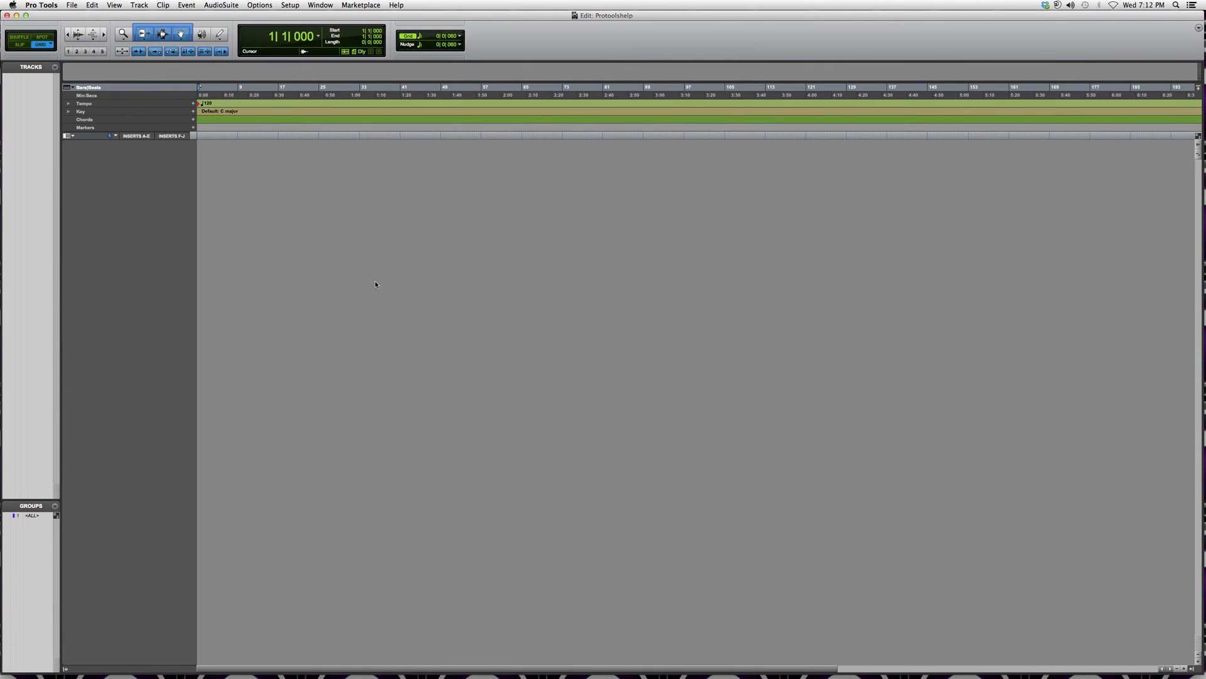
Add one new mono audio track, Audio 1, via Track > New.
left_click(138, 5)
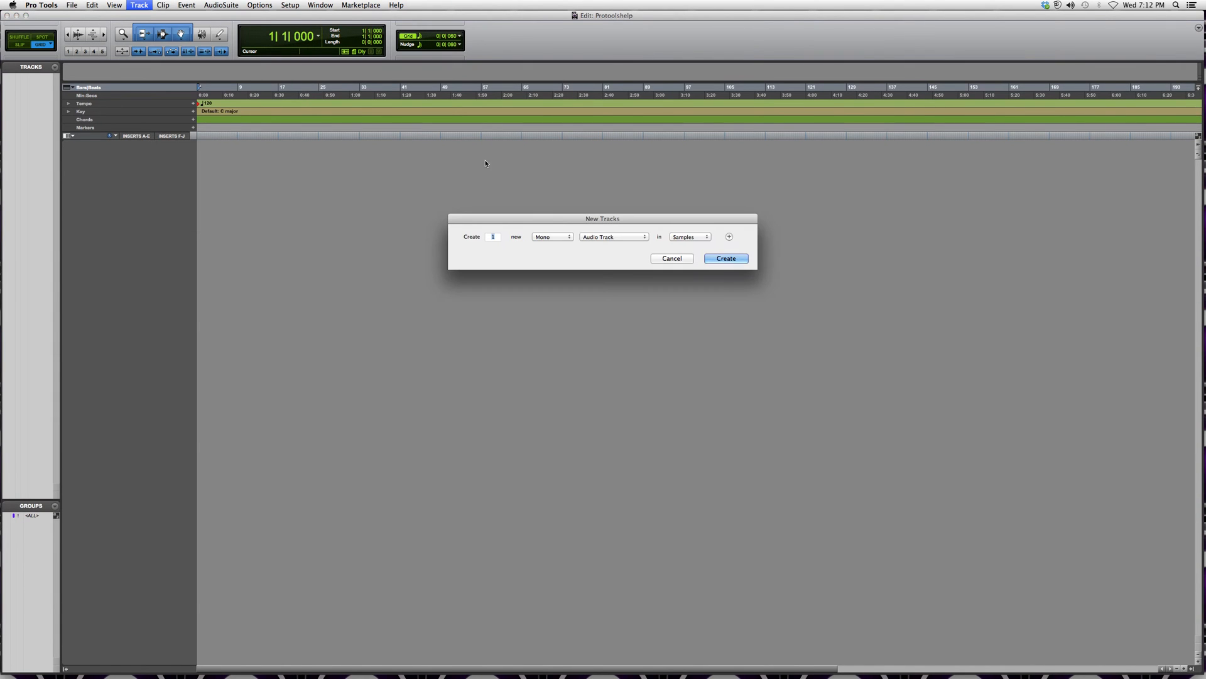
mouse_move(621, 250)
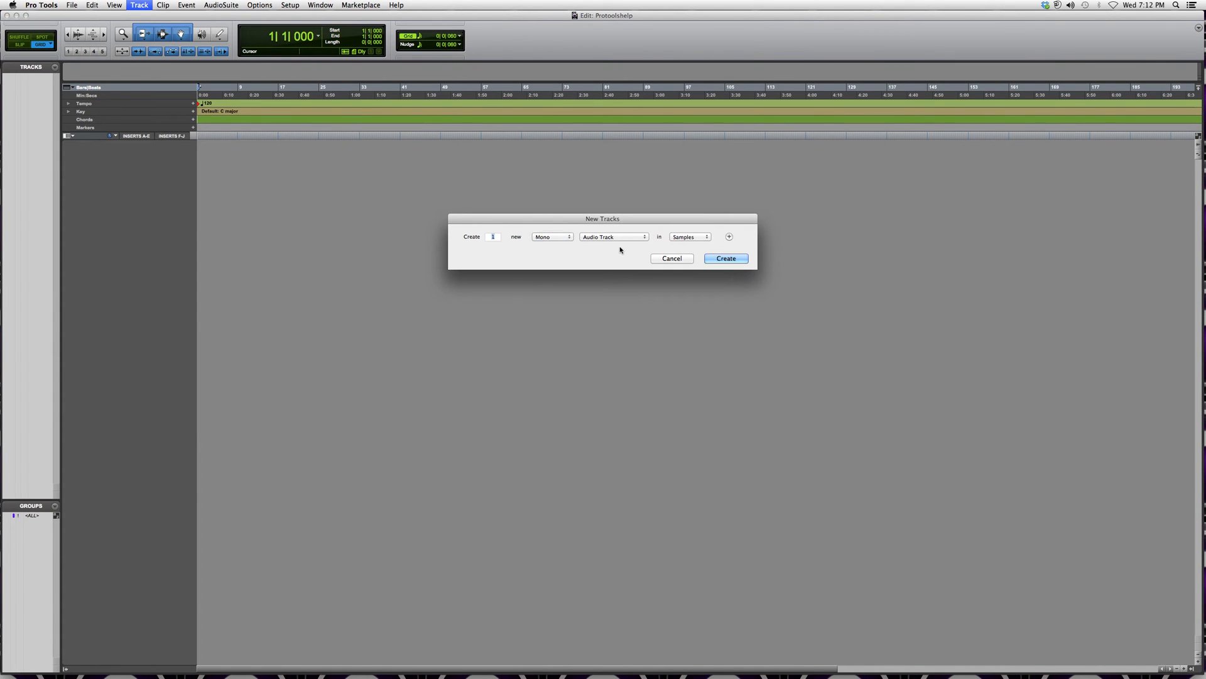
left_click(552, 237)
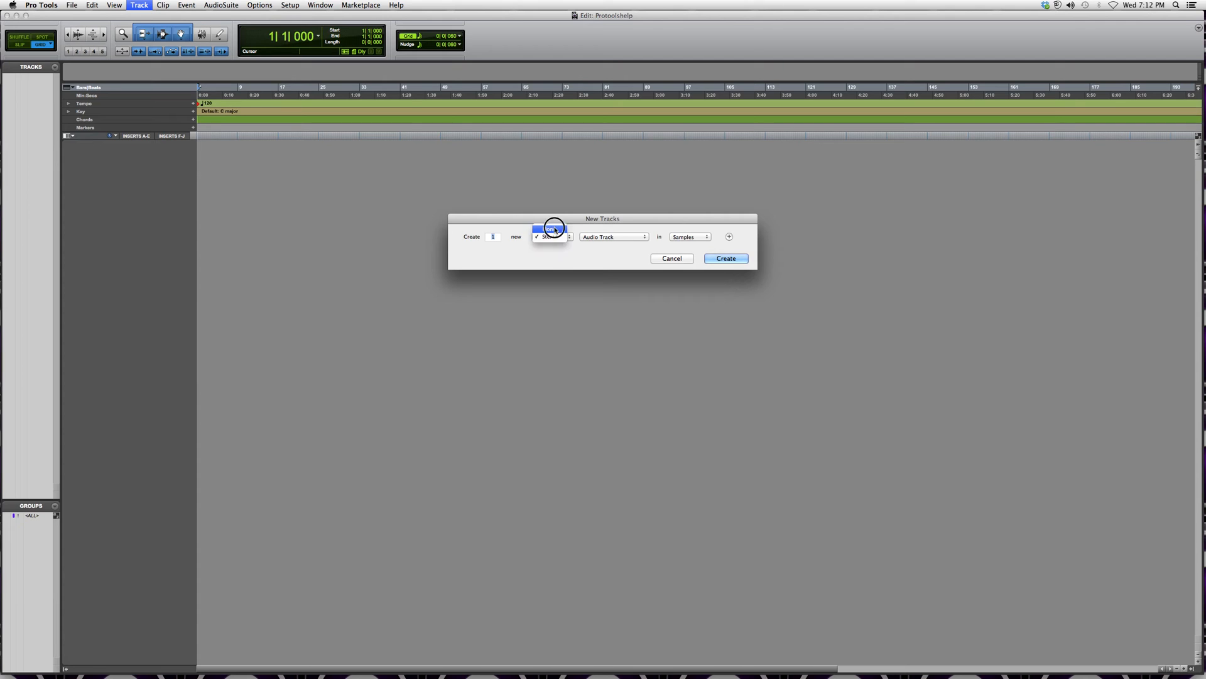
left_click(726, 258)
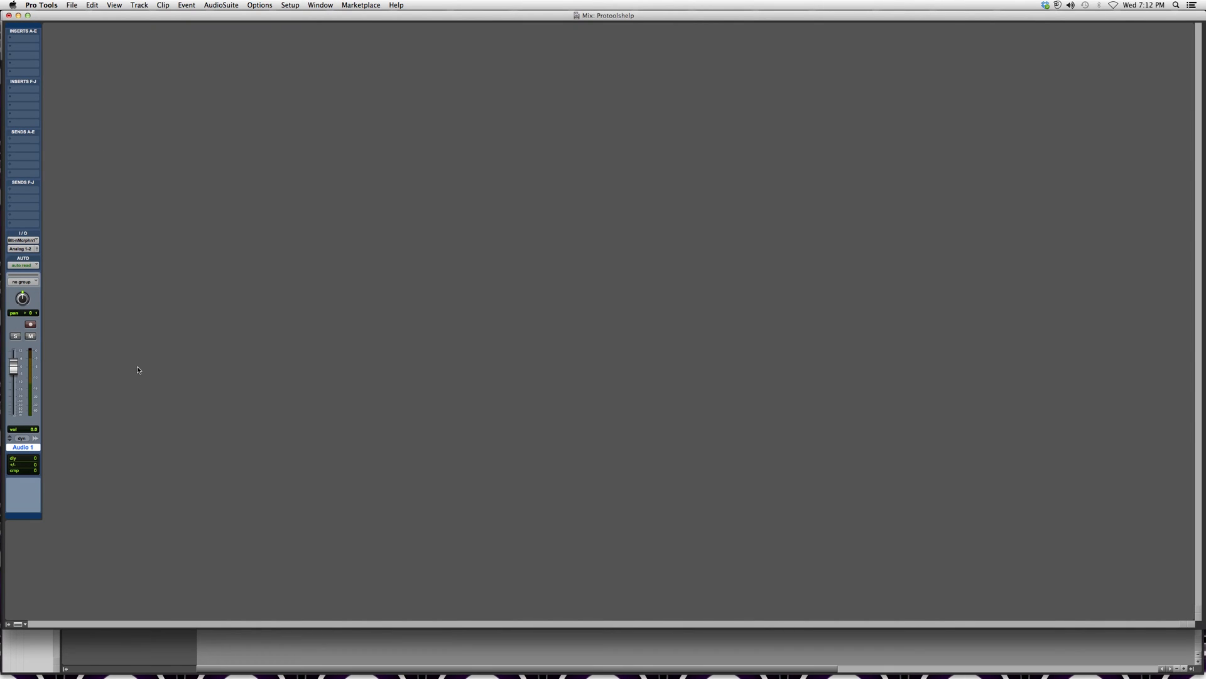
mouse_move(229, 285)
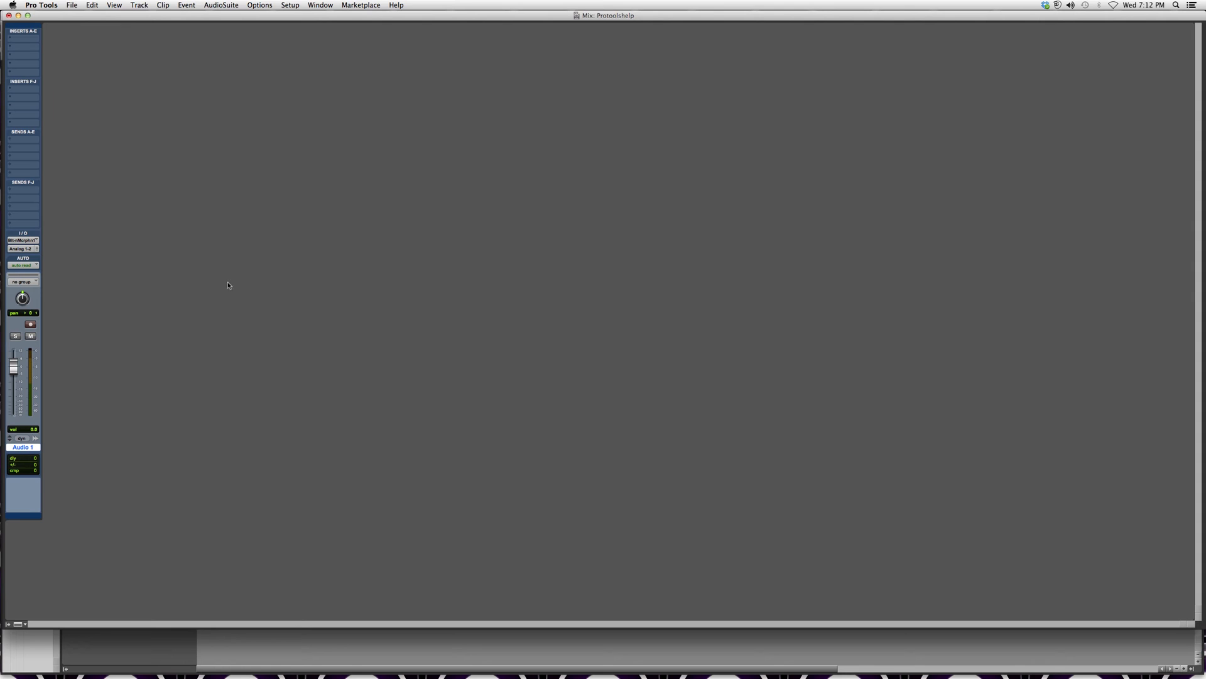
mouse_move(14, 208)
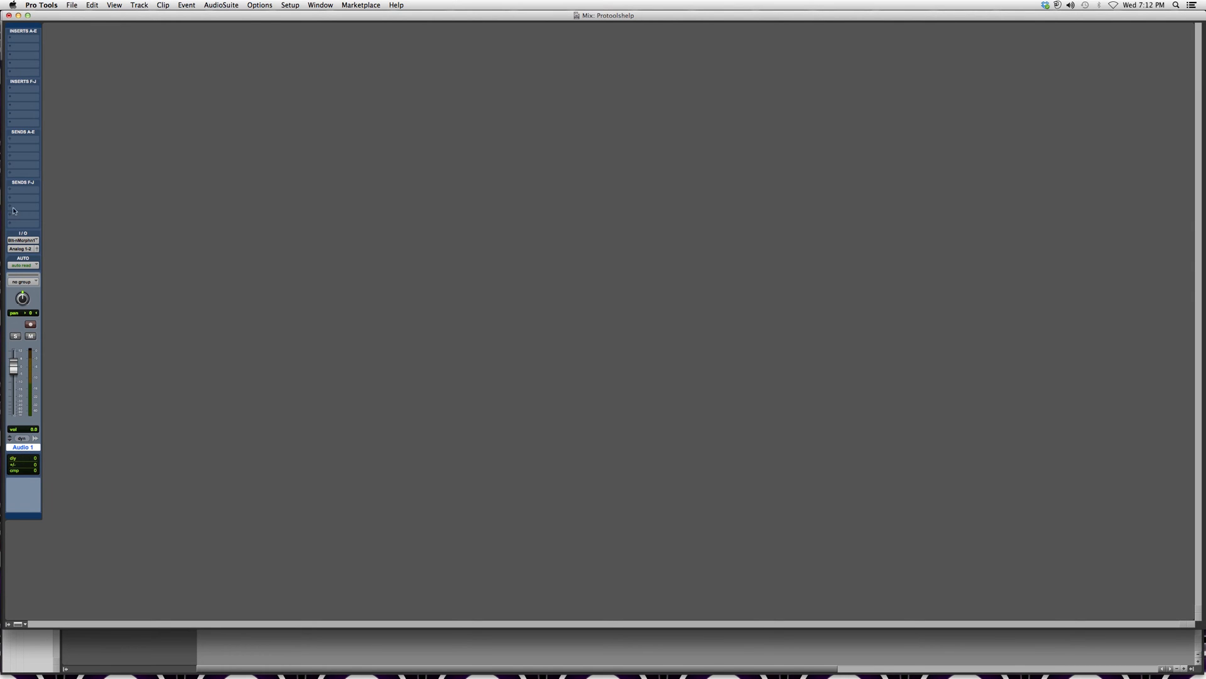
mouse_move(23, 212)
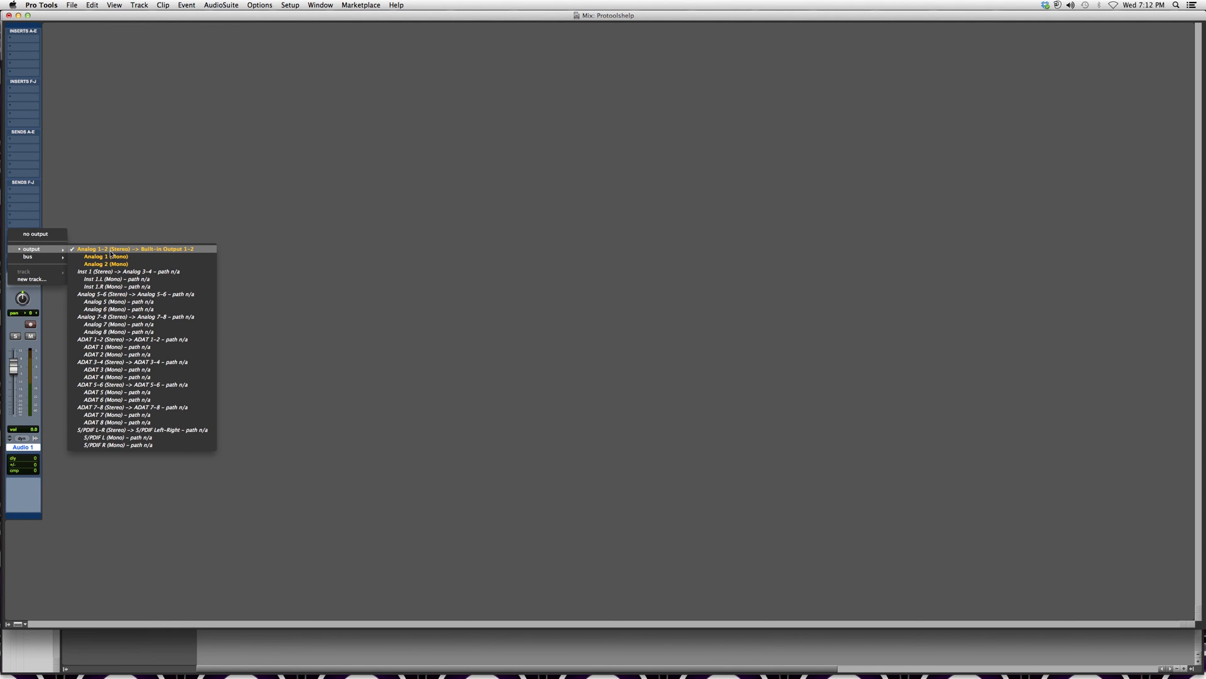
mouse_move(142, 252)
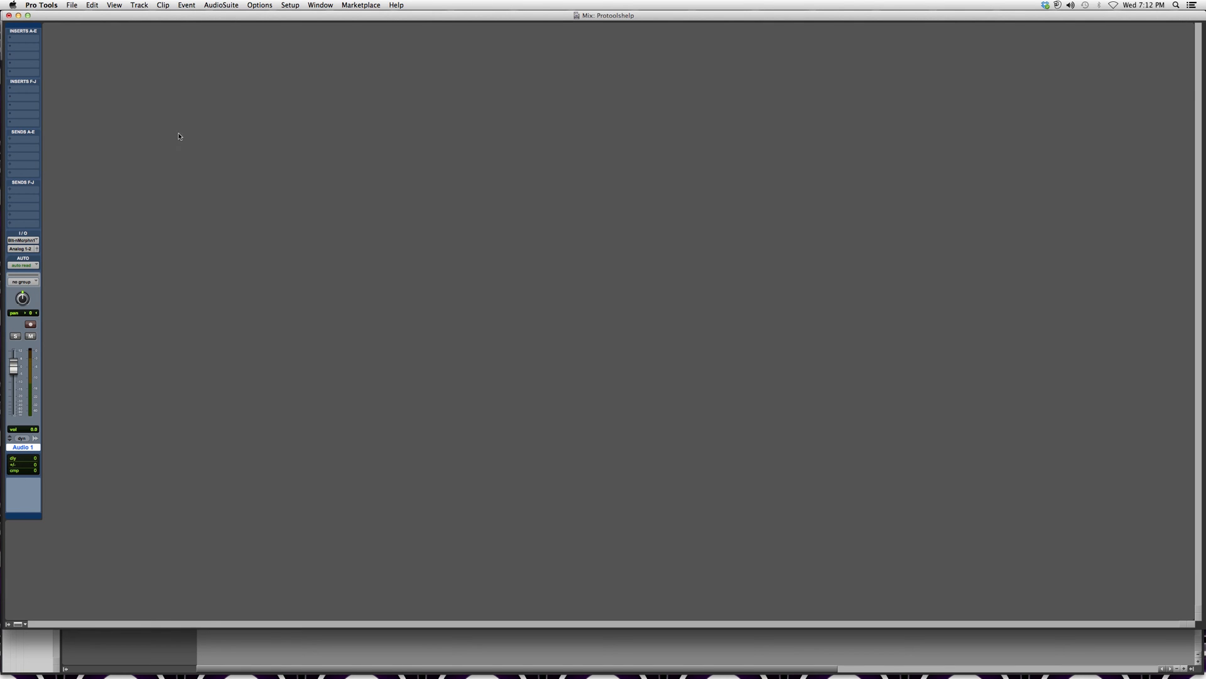
mouse_move(184, 136)
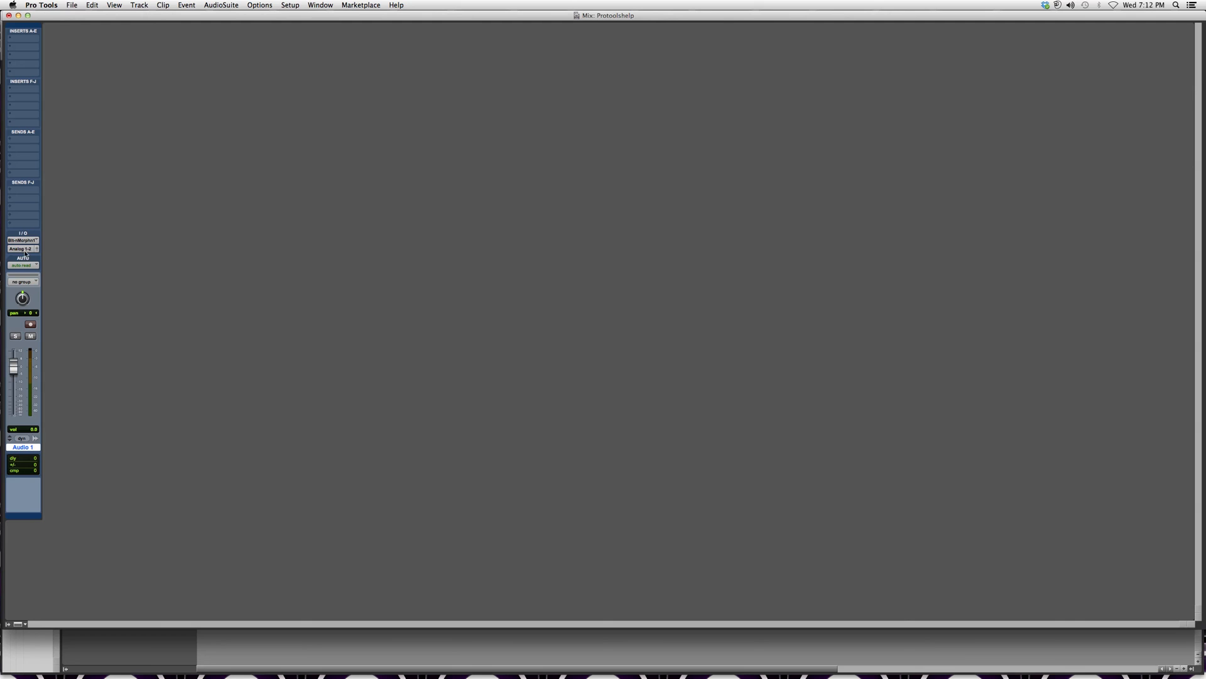
left_click(21, 249)
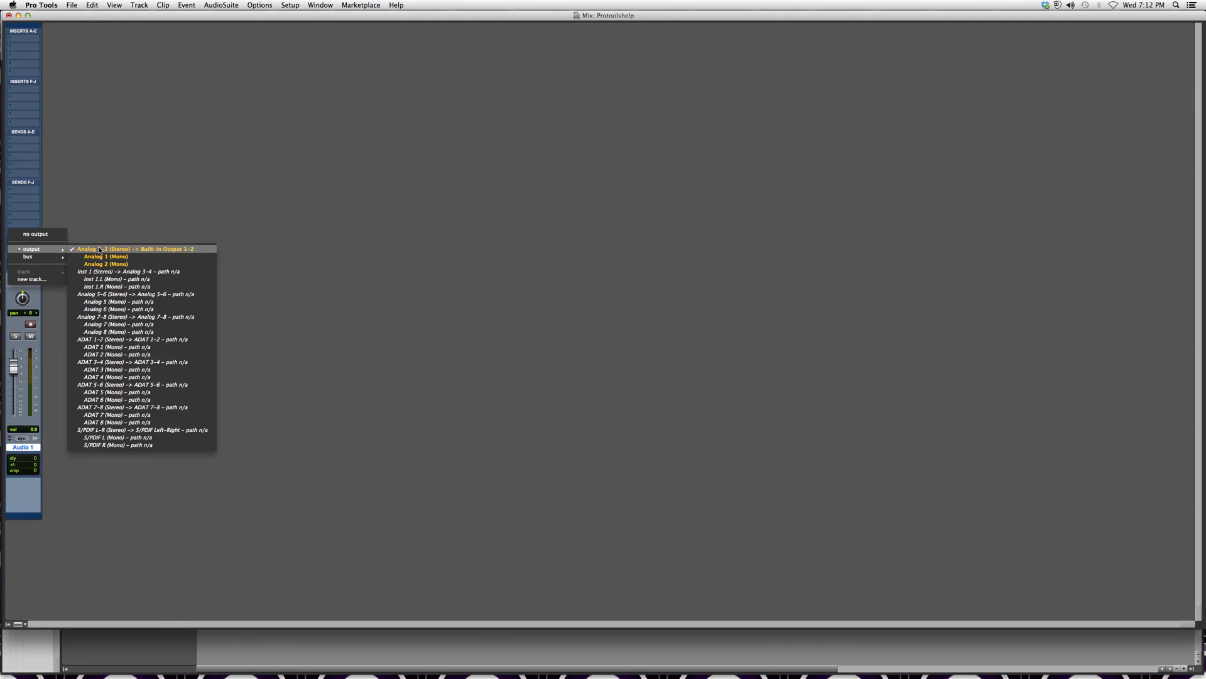
mouse_move(105, 256)
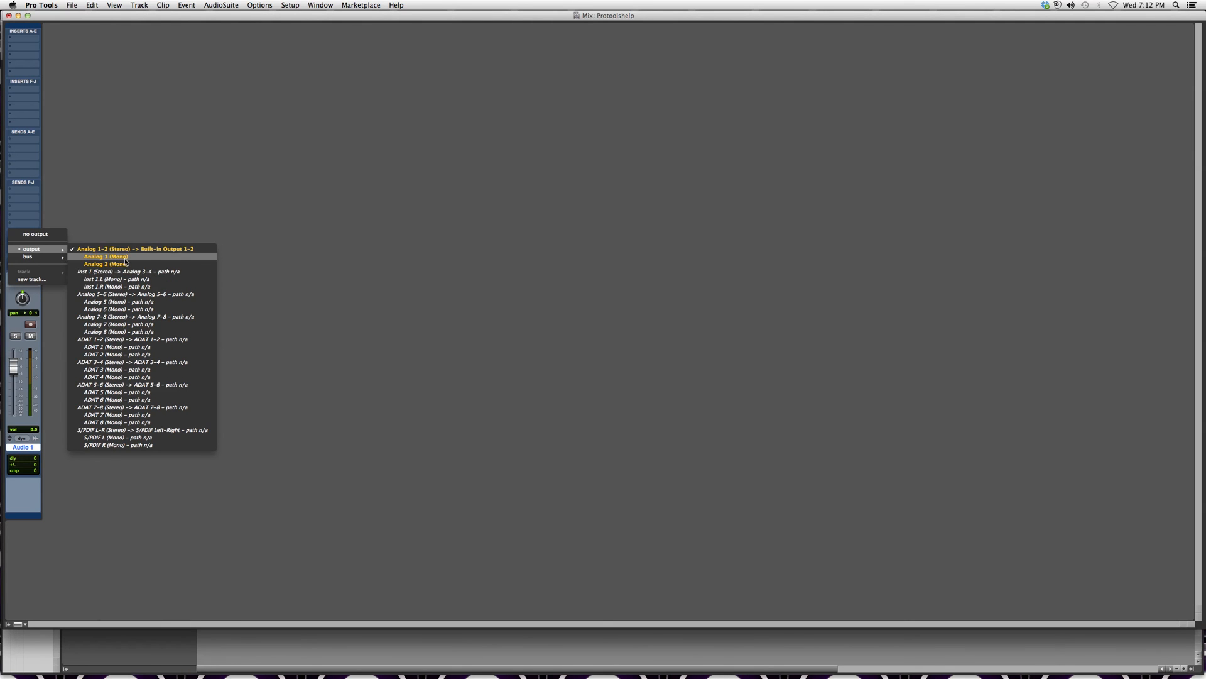
mouse_move(360, 220)
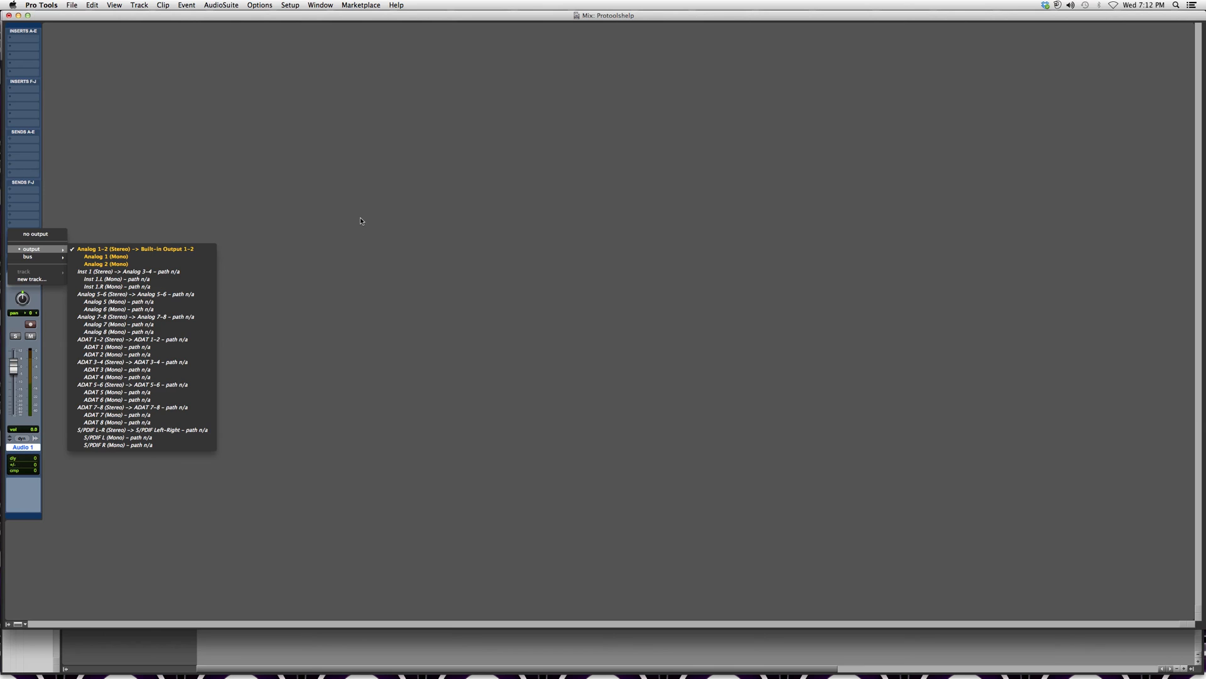
left_click(133, 248)
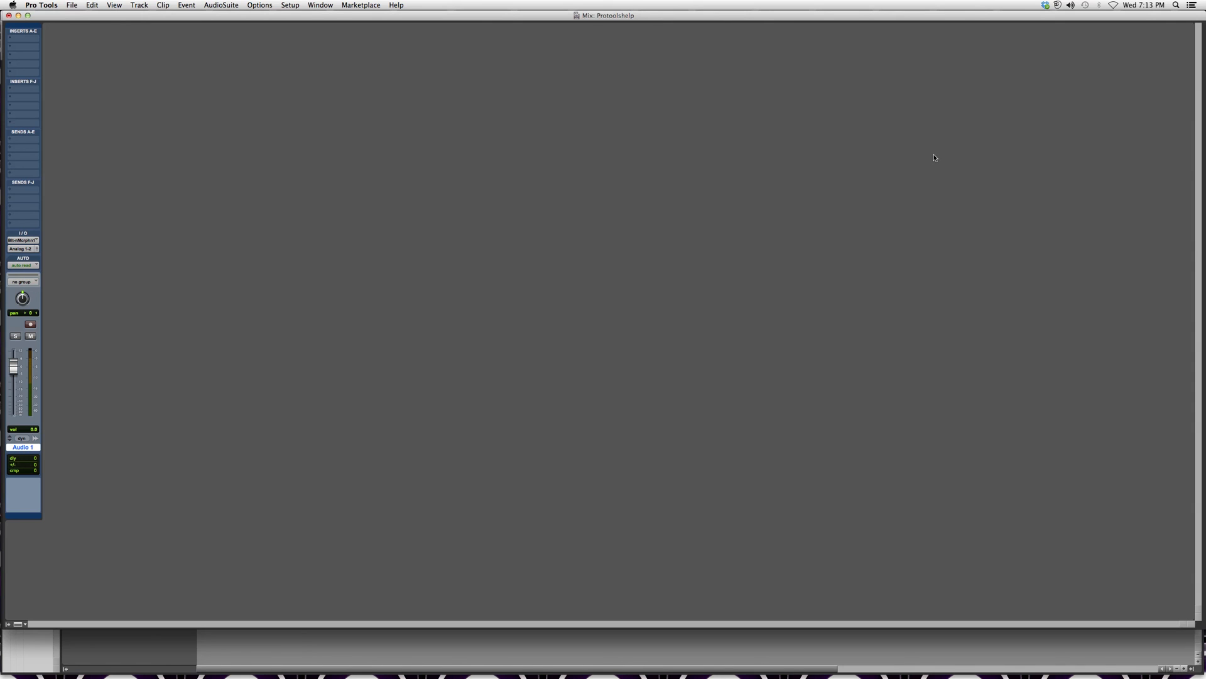
mouse_move(931, 162)
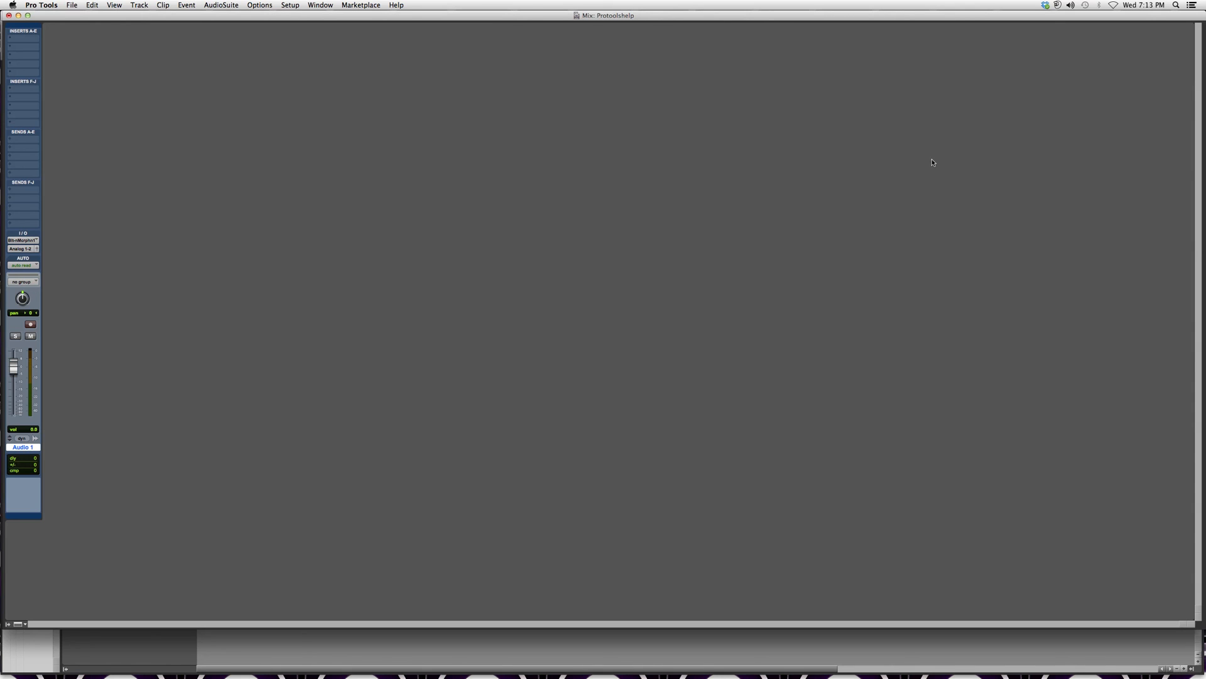
mouse_move(927, 173)
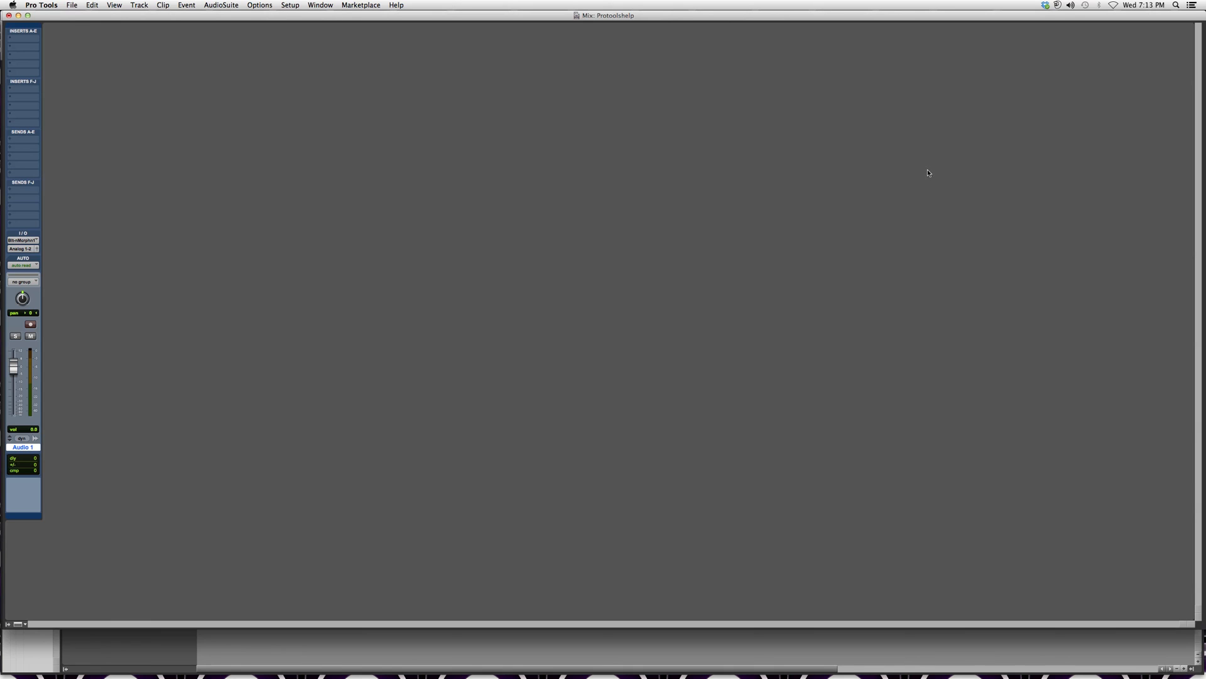